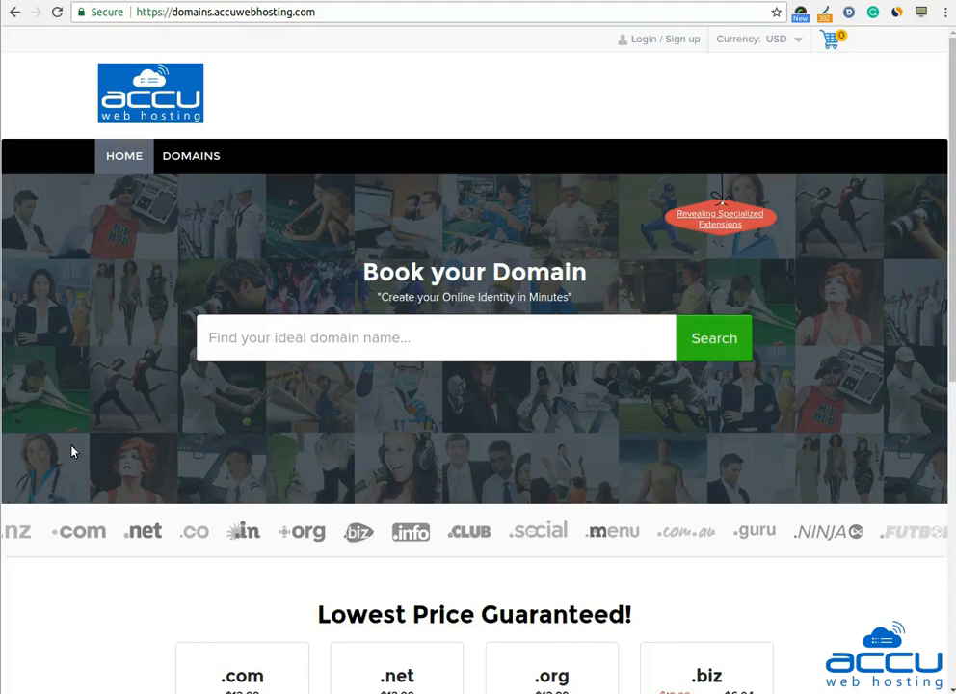
{"action": "mouse_move", "coordinate": [140, 326]}
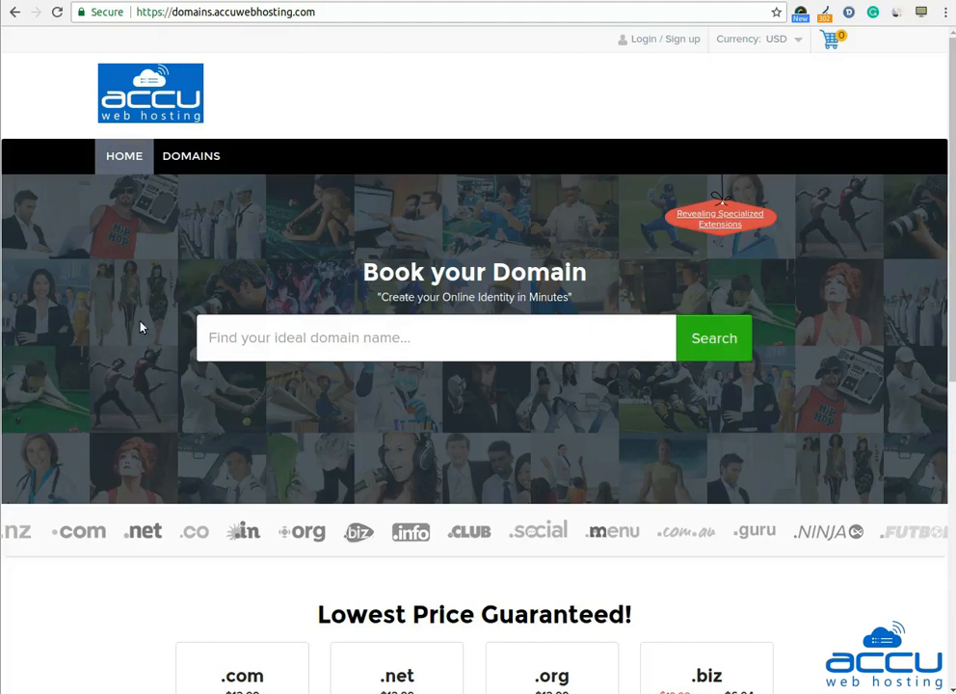
{"action": "mouse_move", "coordinate": [457, 218]}
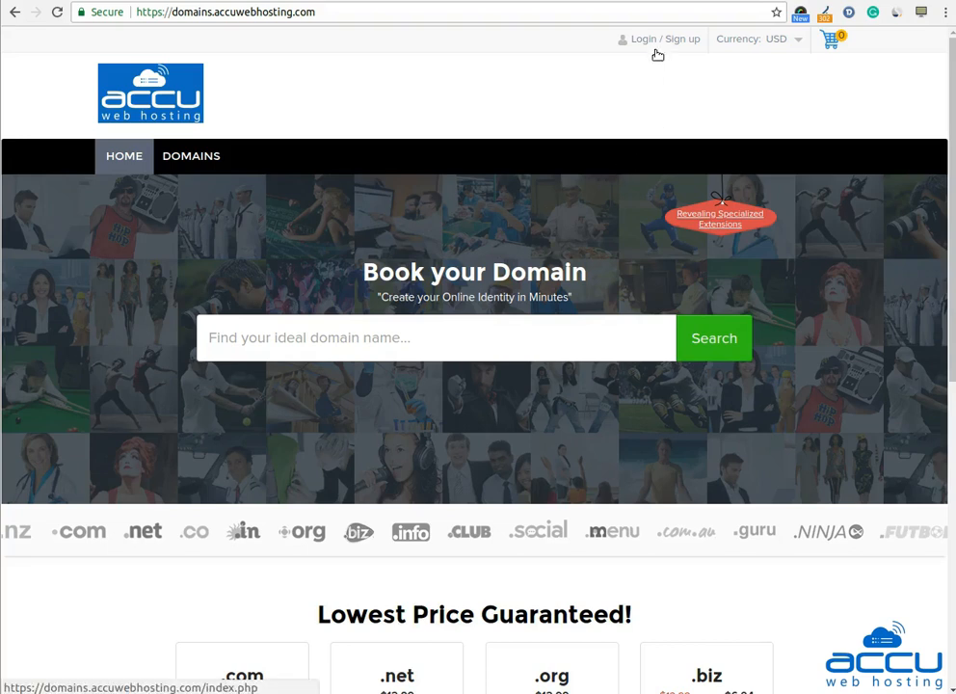
- Open the Login / Sign up page from the domain booking home page
{"action": "left_click", "coordinate": [660, 39]}
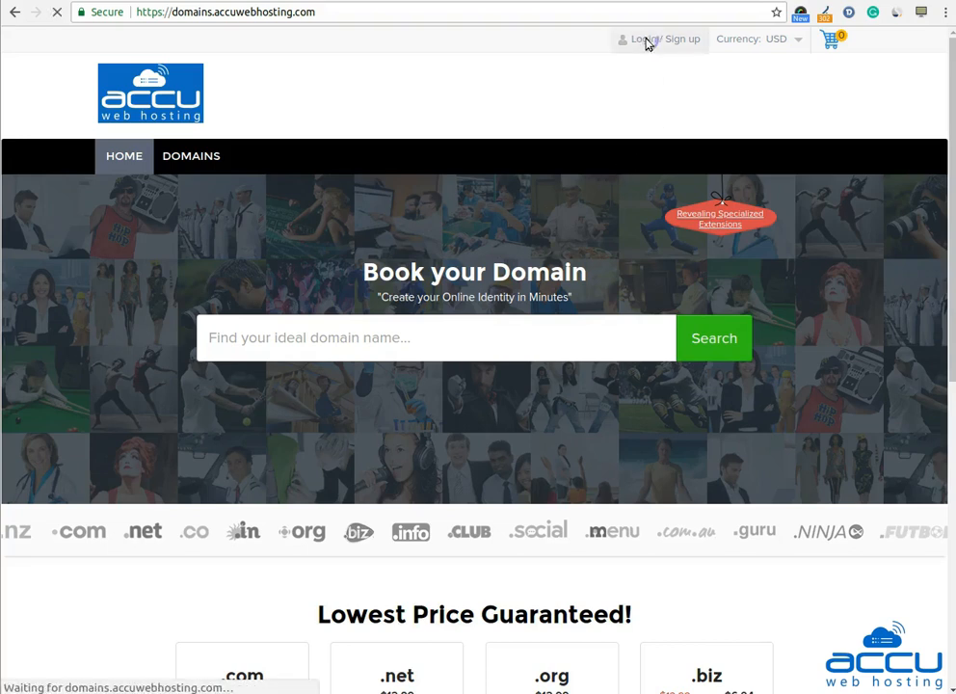
- Sign in with the filled-in email and password to reach the home page logged in
{"action": "left_click", "coordinate": [659, 39]}
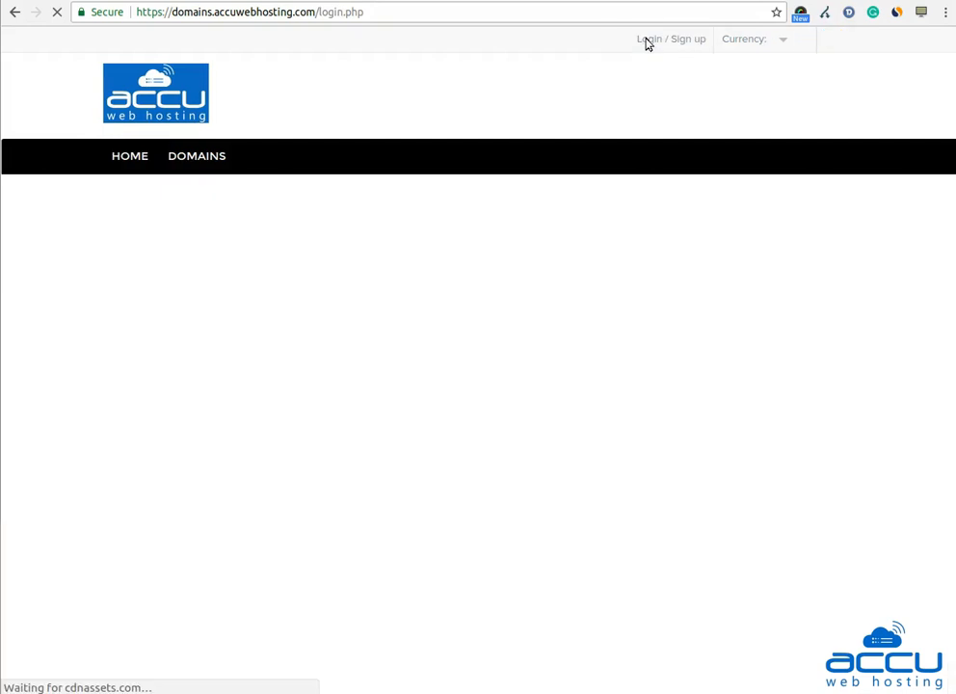
{"action": "left_click", "coordinate": [671, 38]}
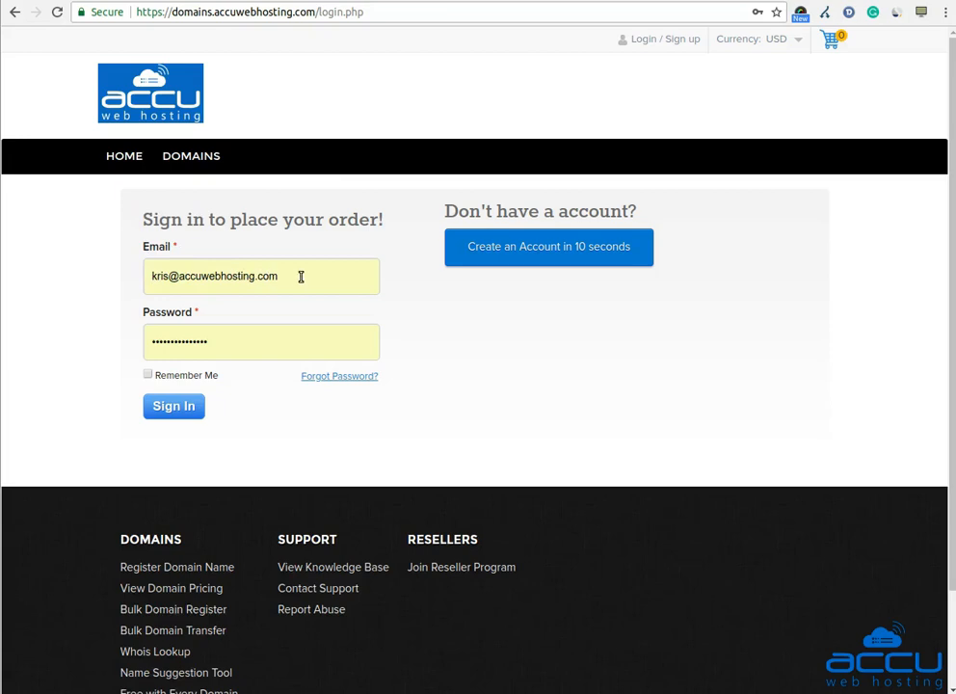
{"action": "mouse_move", "coordinate": [242, 313]}
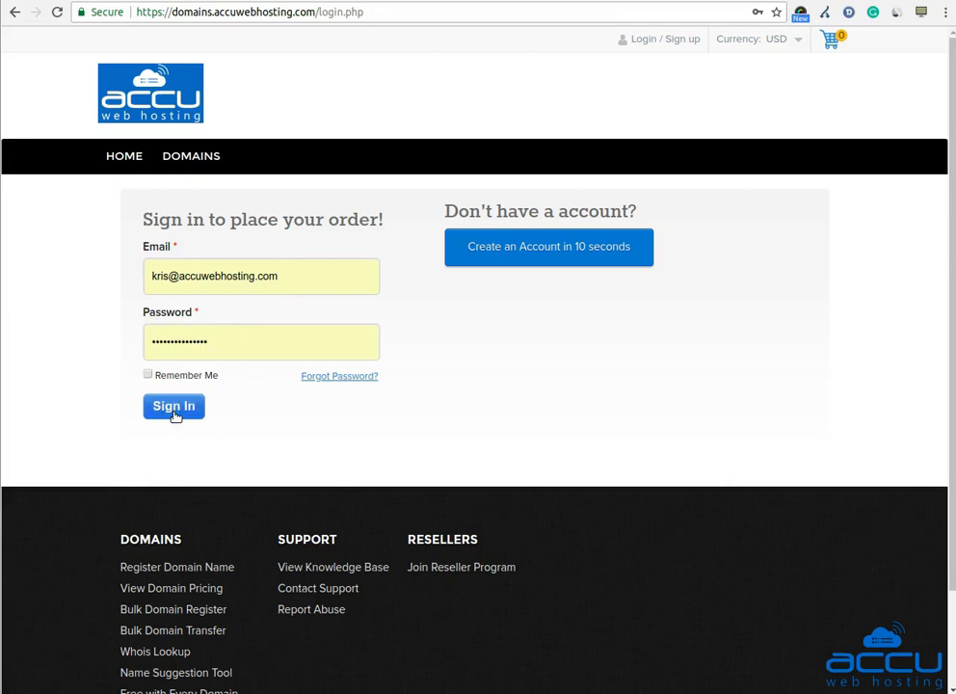
{"action": "left_click", "coordinate": [174, 406]}
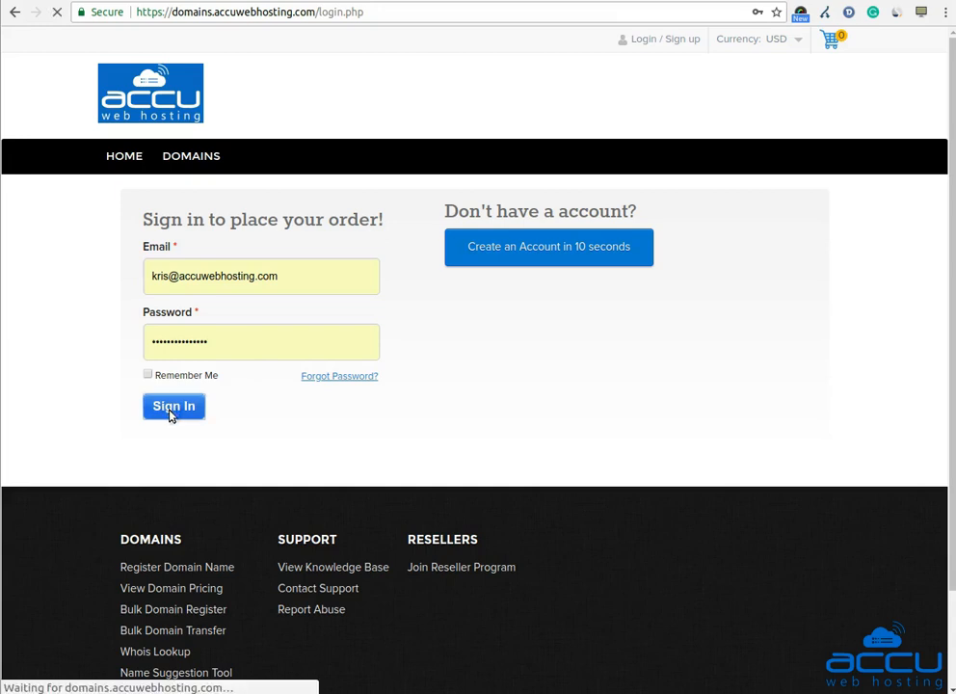
{"action": "left_click", "coordinate": [174, 406]}
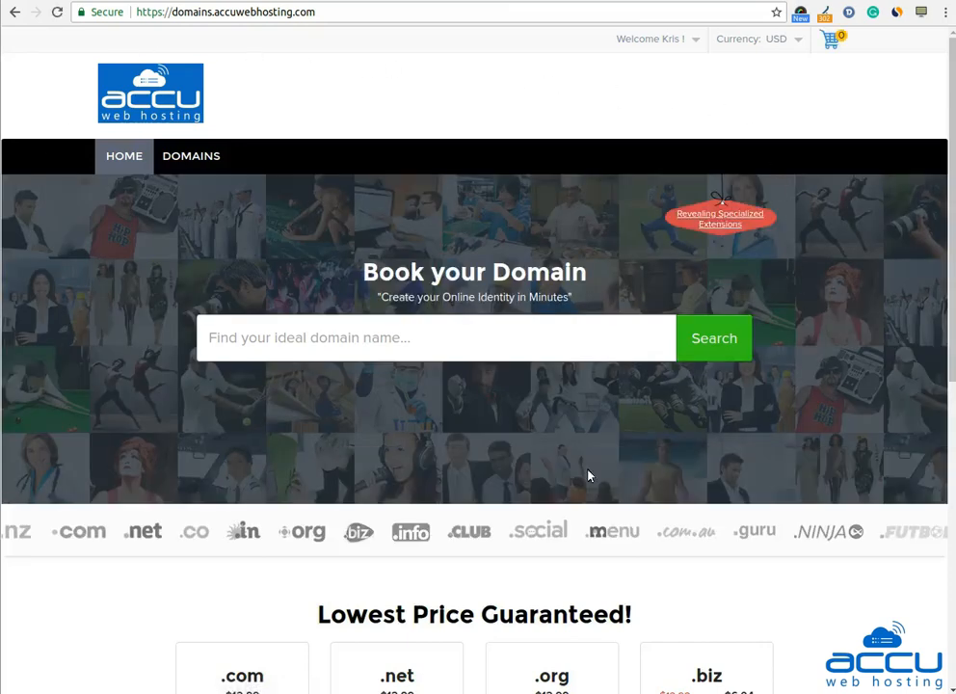
{"action": "mouse_move", "coordinate": [441, 212]}
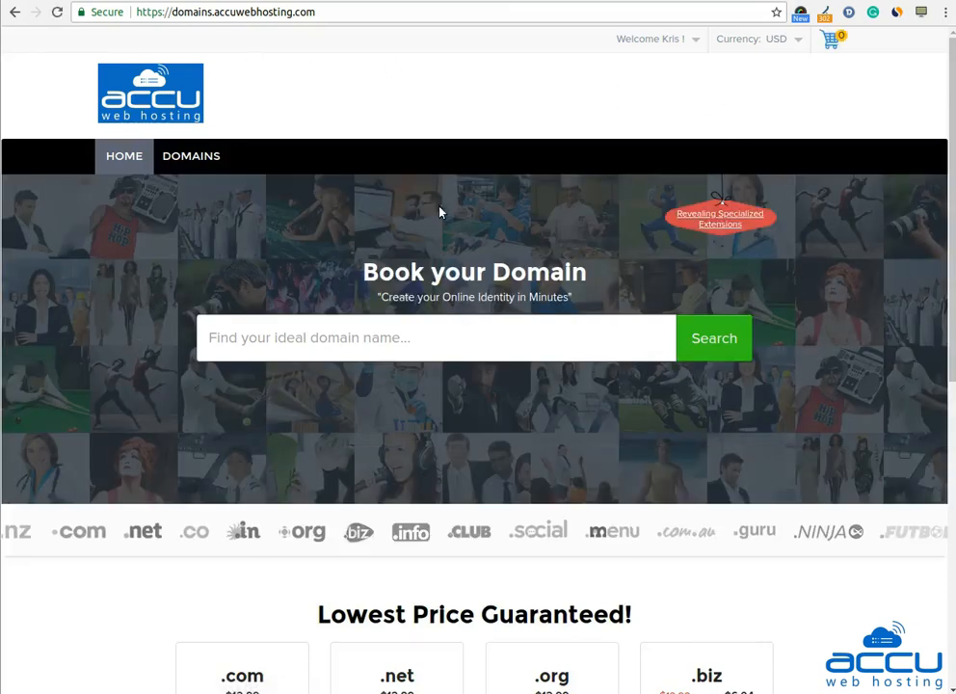
- Go to My Account from the Welcome dropdown to reach the customer admin area
{"action": "left_click", "coordinate": [655, 39]}
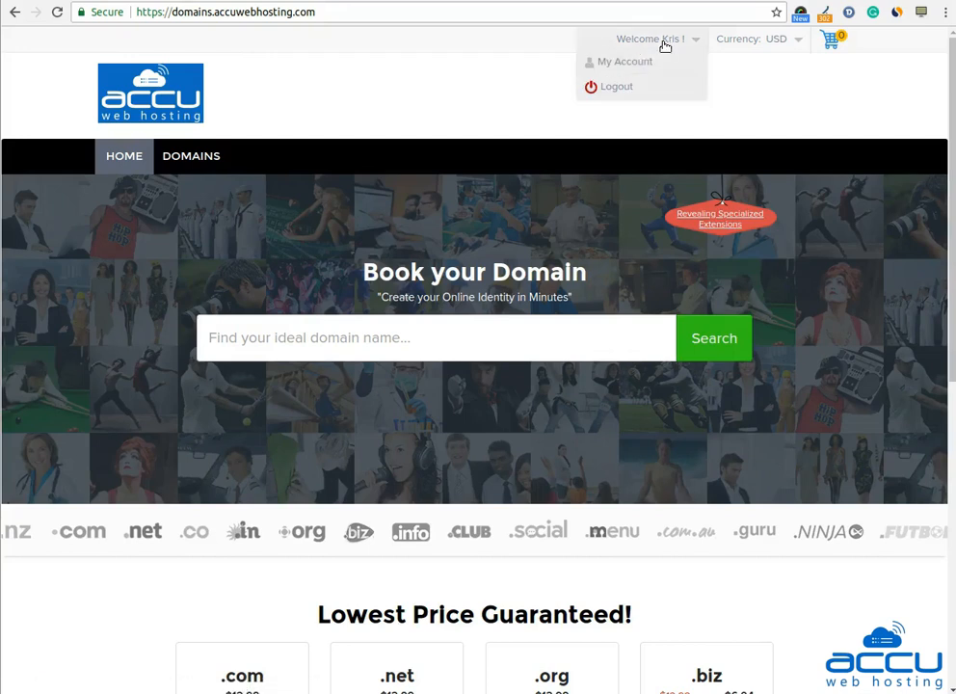
{"action": "mouse_move", "coordinate": [667, 47]}
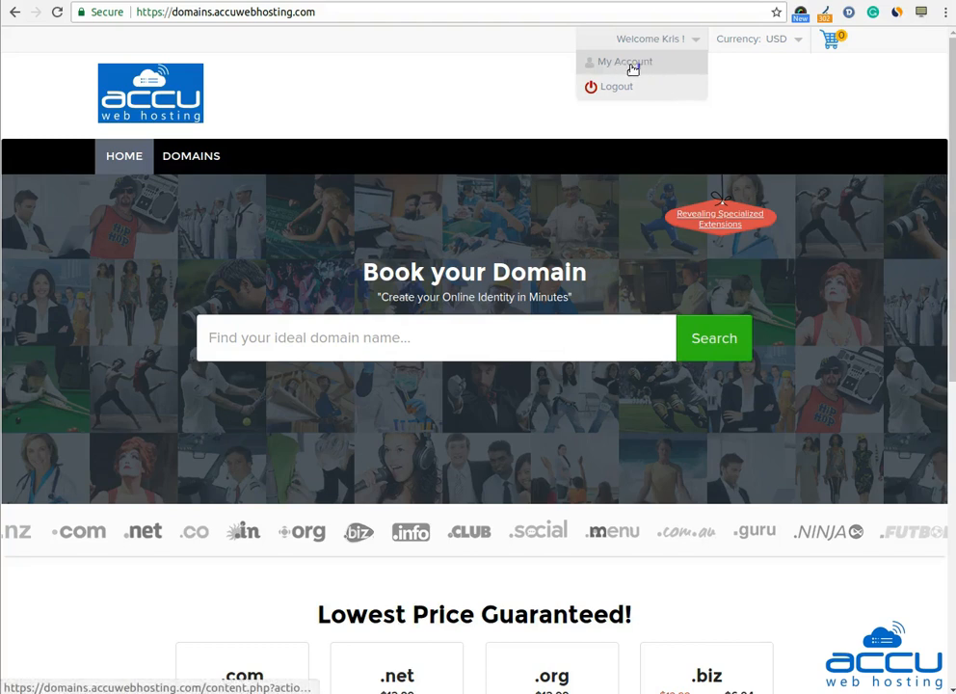
{"action": "left_click", "coordinate": [624, 62]}
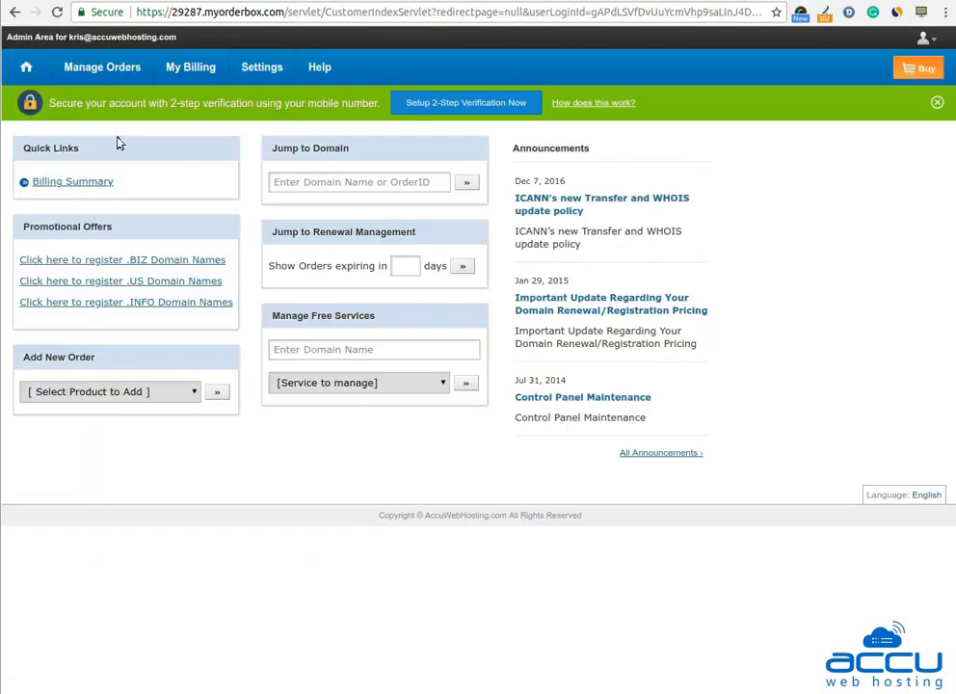
- Show the account's order list via Manage Orders > List/Search Orders
{"action": "left_click", "coordinate": [103, 66]}
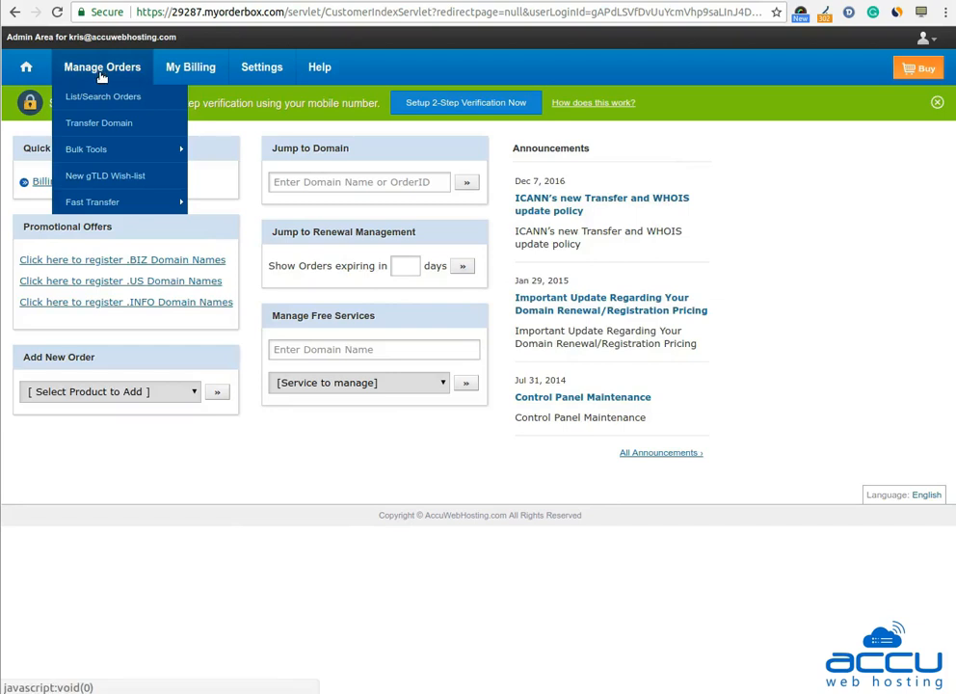
{"action": "mouse_move", "coordinate": [104, 97]}
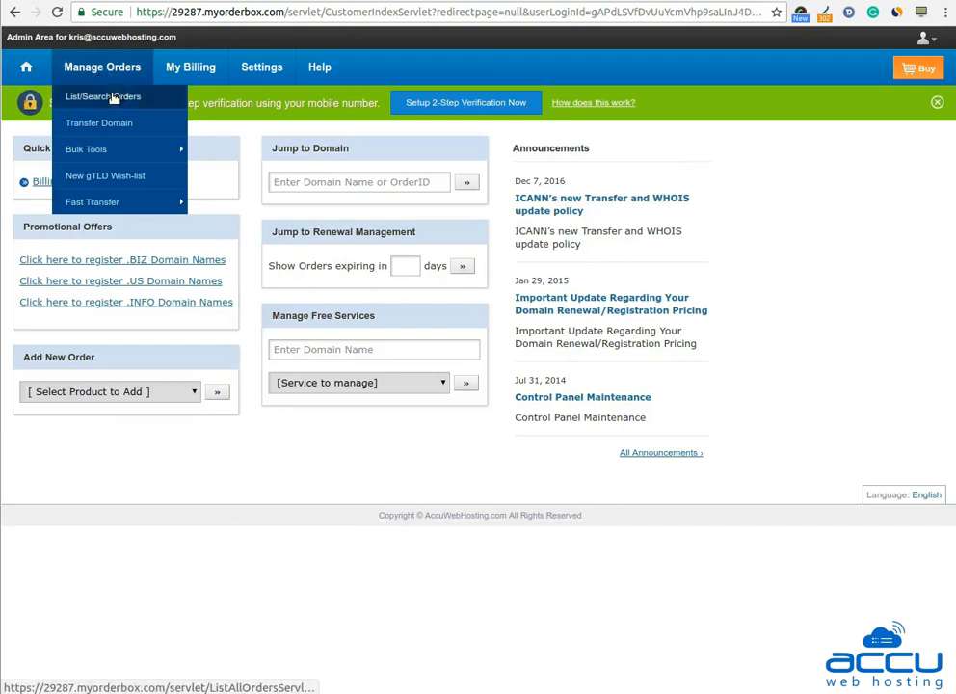
{"action": "left_click", "coordinate": [103, 97]}
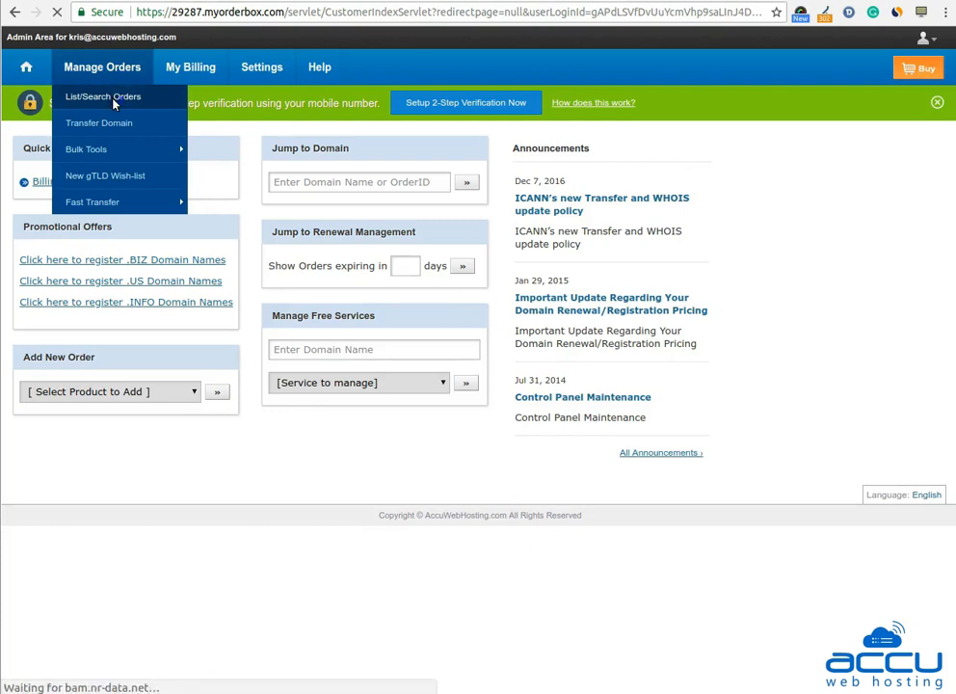
{"action": "left_click", "coordinate": [102, 97]}
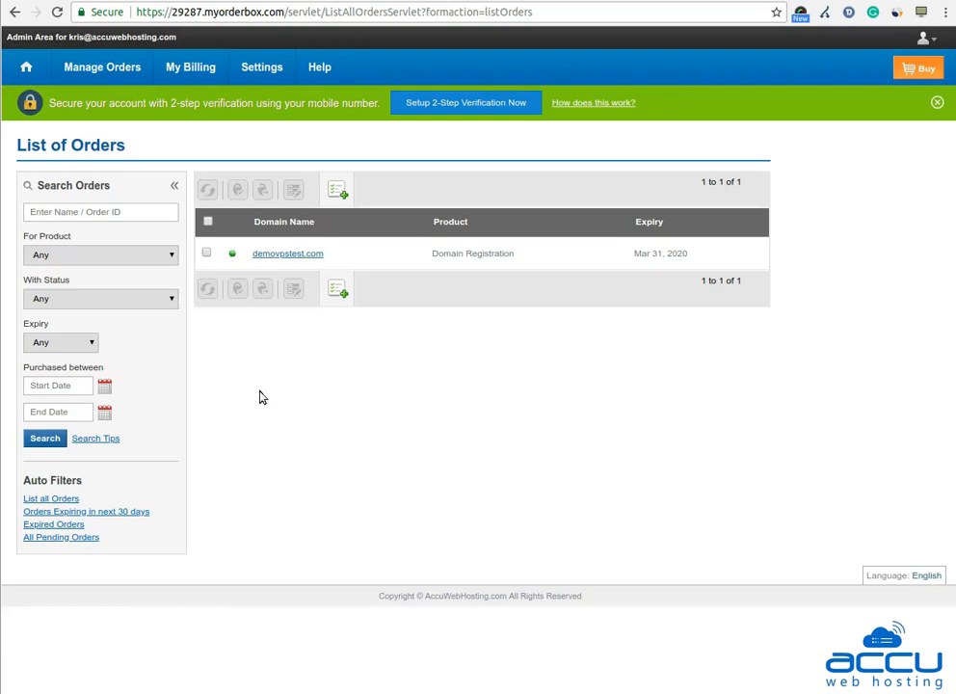
{"action": "mouse_move", "coordinate": [255, 353]}
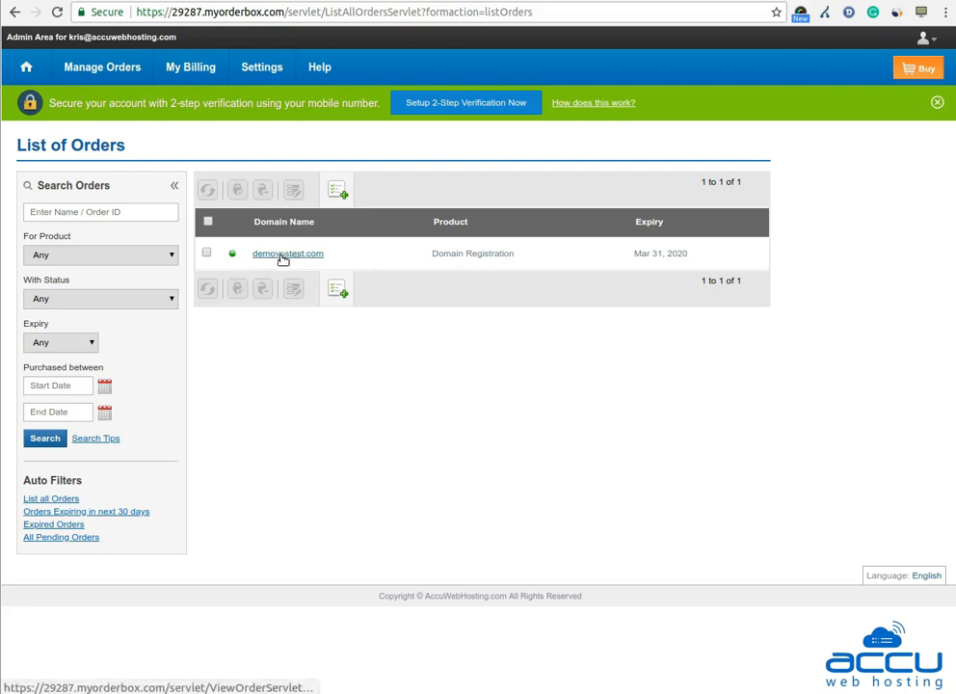
- Open the demovpstest.com order and its Manage Contact Details dialog
{"action": "left_click", "coordinate": [287, 253]}
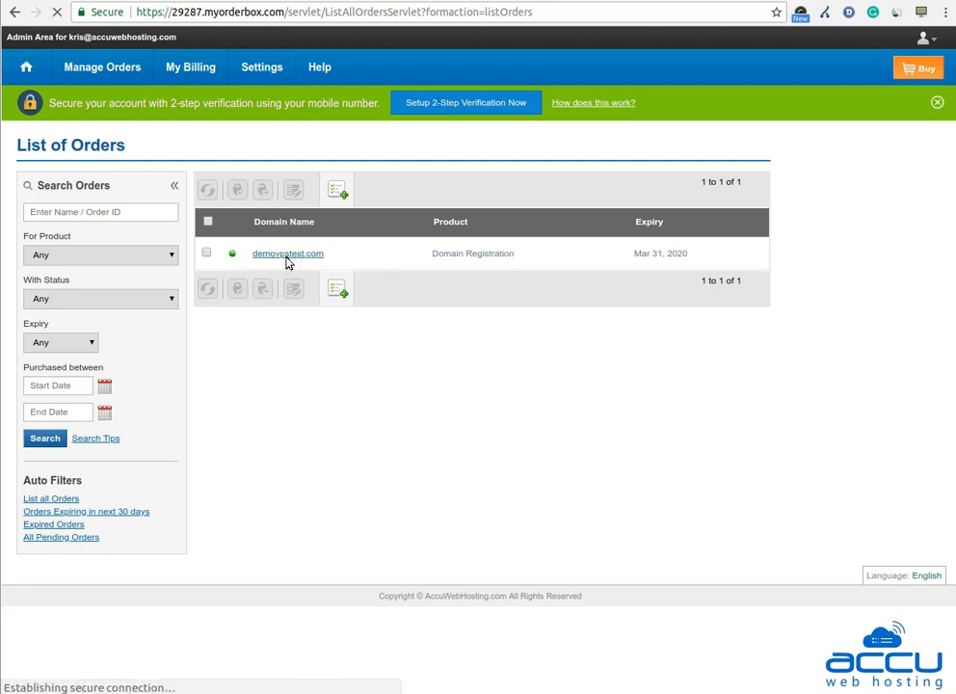
{"action": "left_click", "coordinate": [287, 253]}
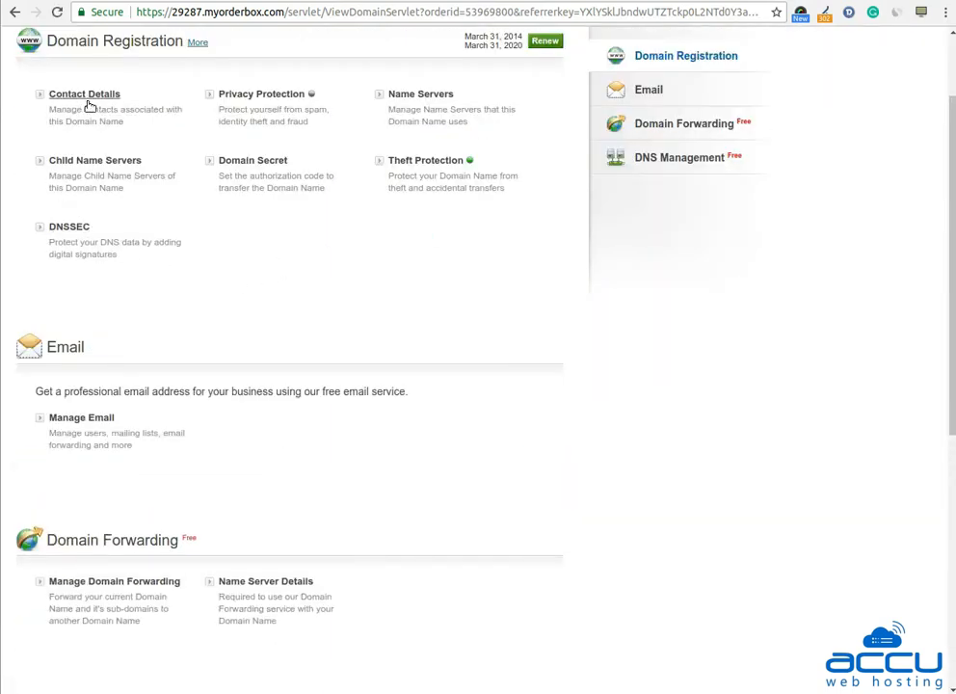
{"action": "left_click", "coordinate": [84, 93]}
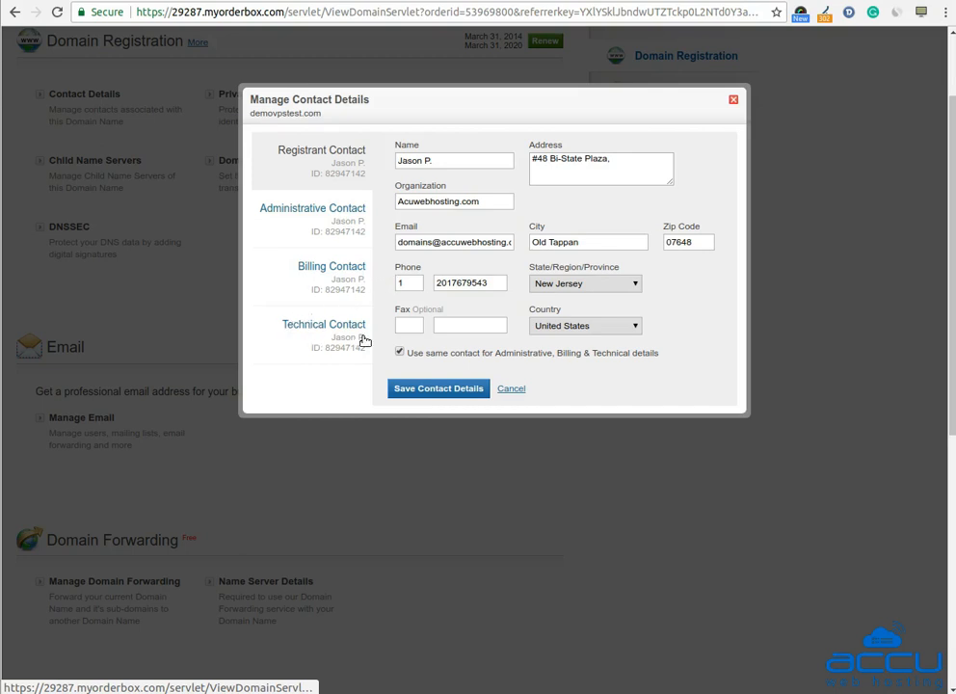
{"action": "mouse_move", "coordinate": [376, 233]}
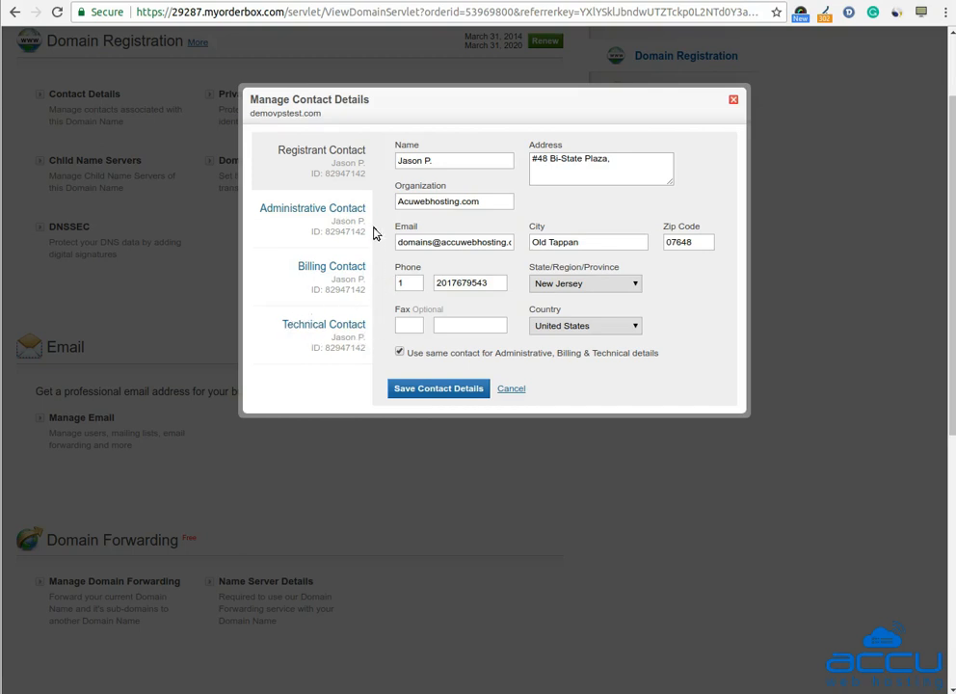
{"action": "mouse_move", "coordinate": [350, 160]}
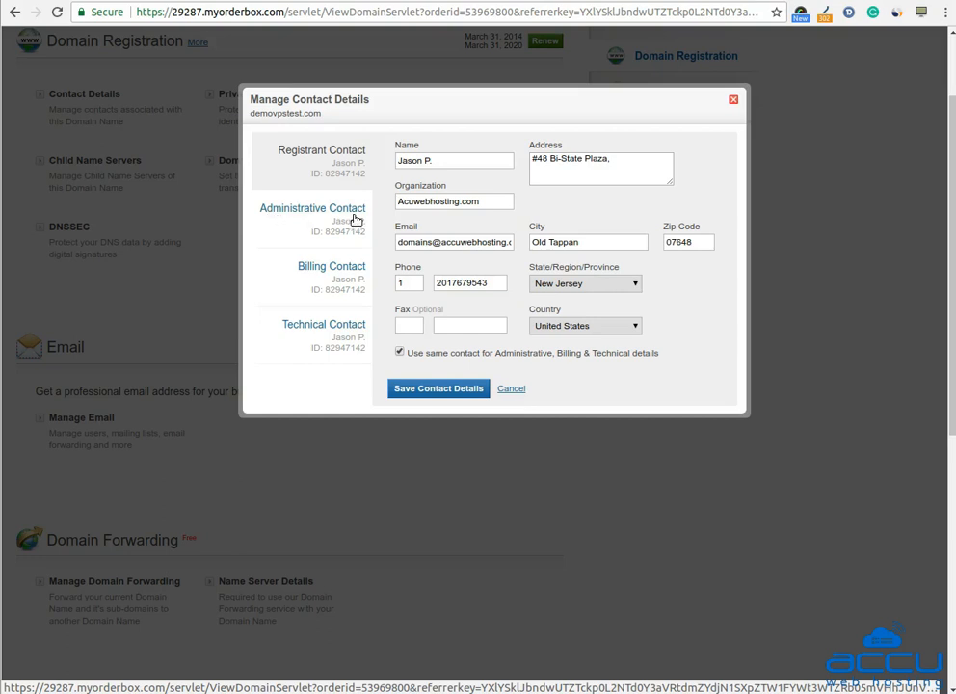
{"action": "mouse_move", "coordinate": [324, 274]}
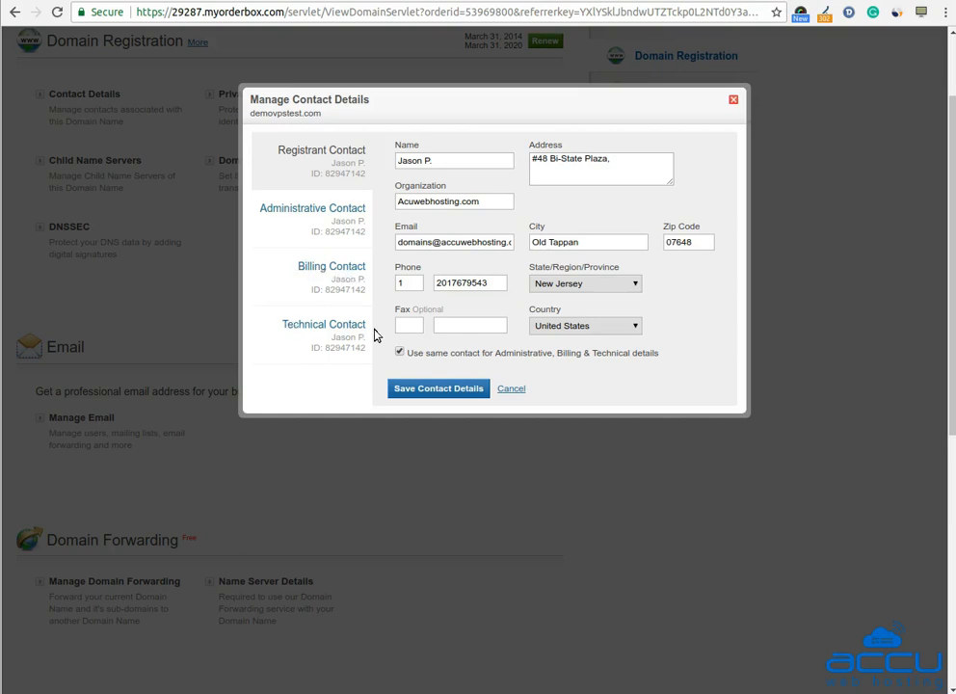
{"action": "mouse_move", "coordinate": [369, 195]}
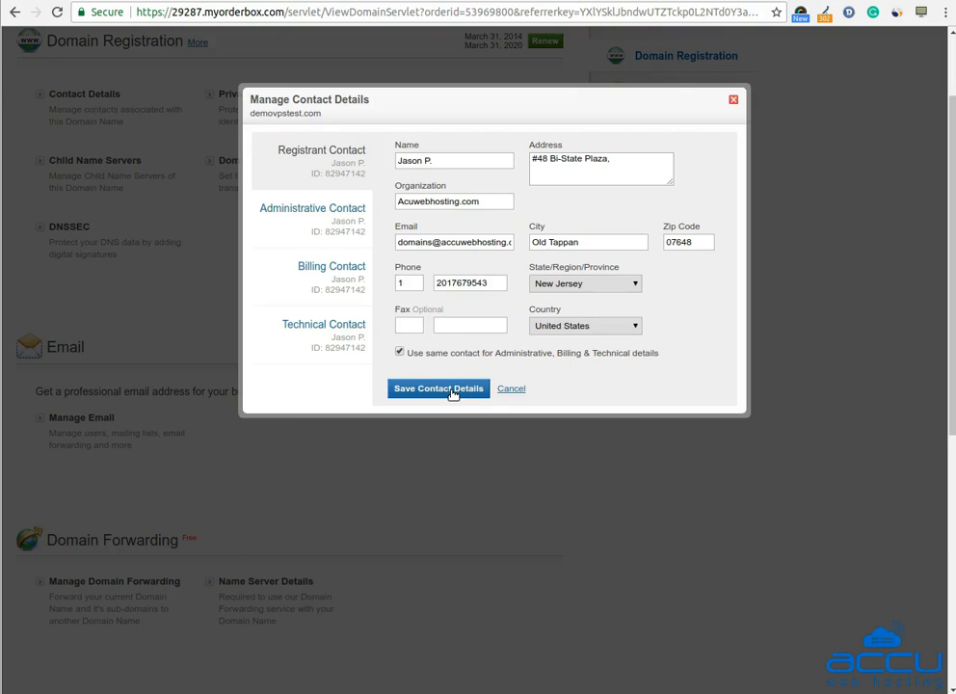
- Save the registrant contact details for demovpstest.com
{"action": "left_click", "coordinate": [400, 352]}
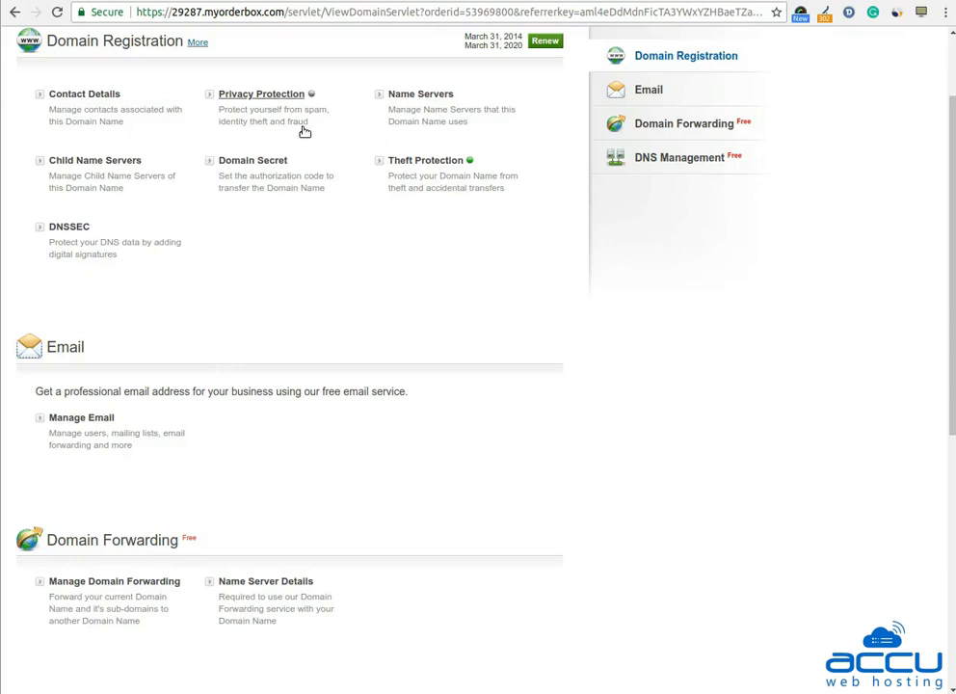
{"action": "mouse_move", "coordinate": [421, 94]}
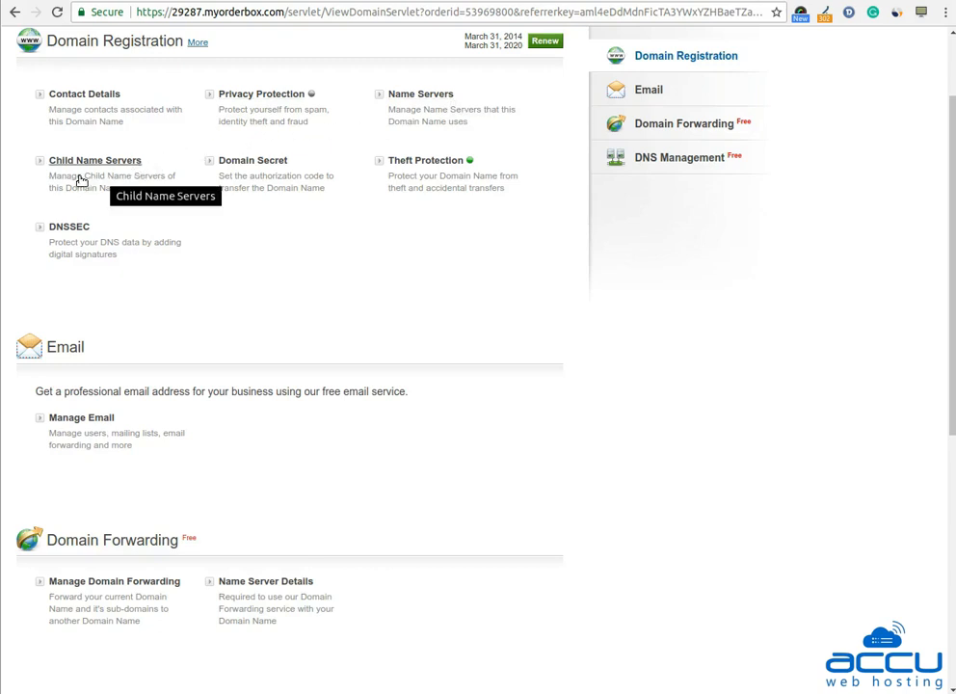
{"action": "mouse_move", "coordinate": [80, 182]}
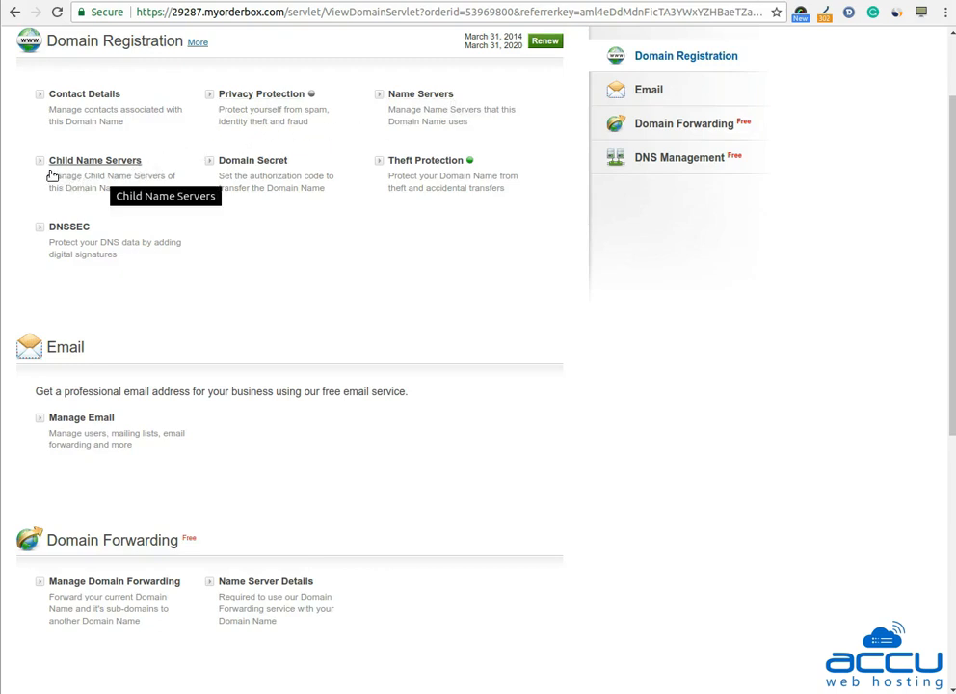
{"action": "mouse_move", "coordinate": [127, 166]}
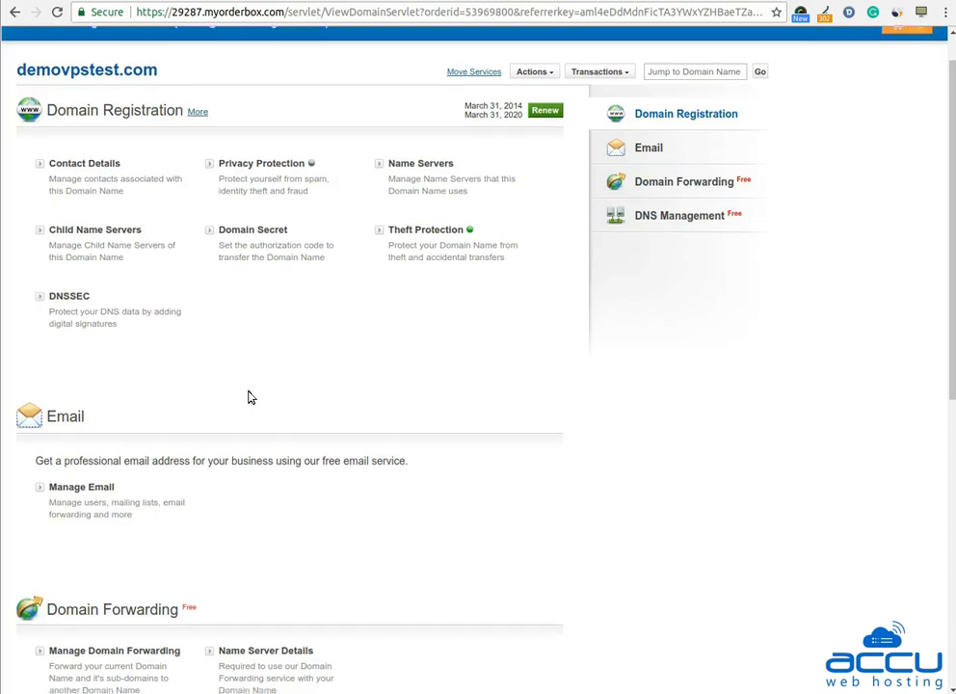
- Open Manage DNS for demovpstest.com, listing its two active A records
{"action": "scroll", "scroll_direction": "down", "scroll_amount": 3}
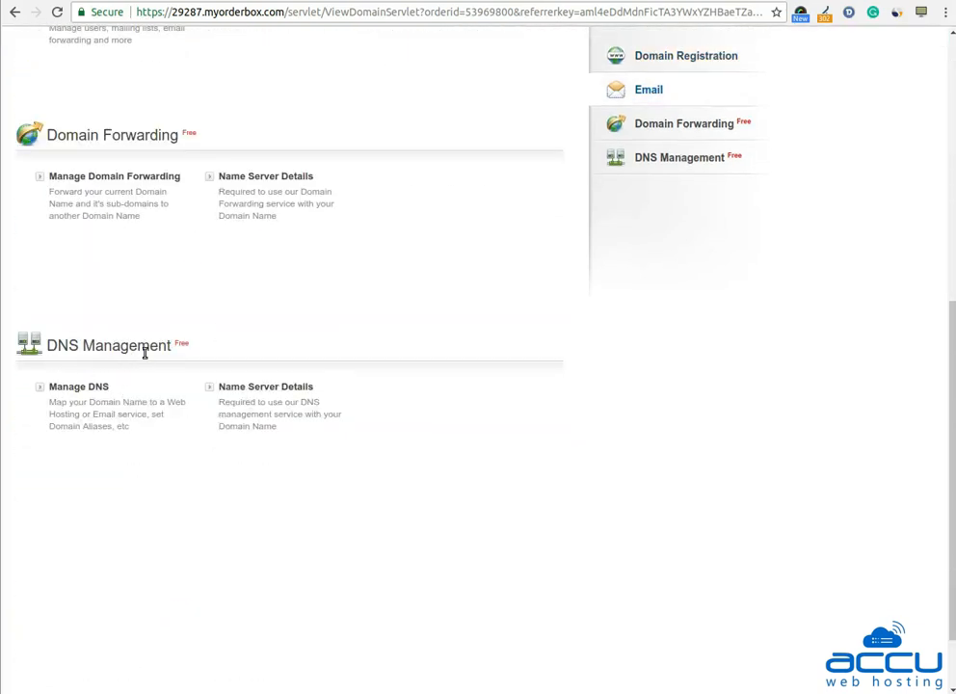
{"action": "mouse_move", "coordinate": [78, 387]}
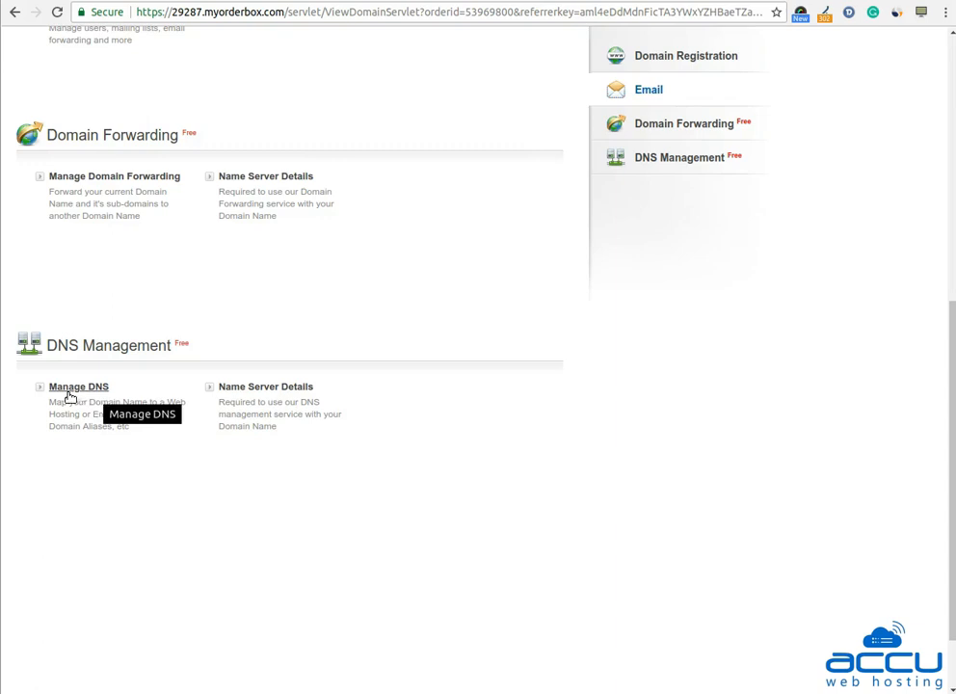
{"action": "left_click", "coordinate": [78, 386]}
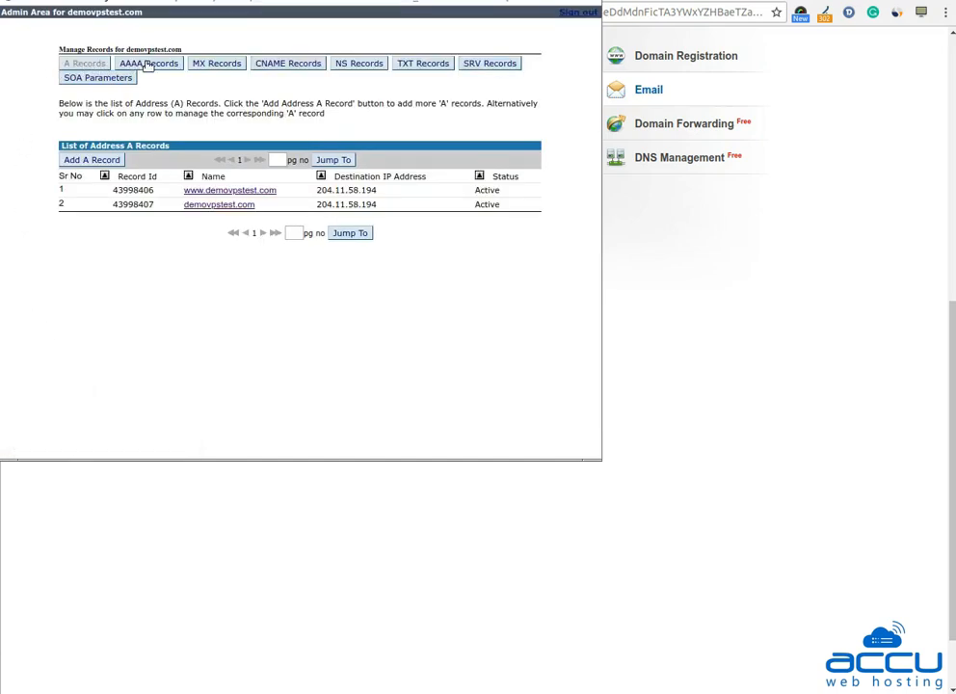
{"action": "mouse_move", "coordinate": [288, 62]}
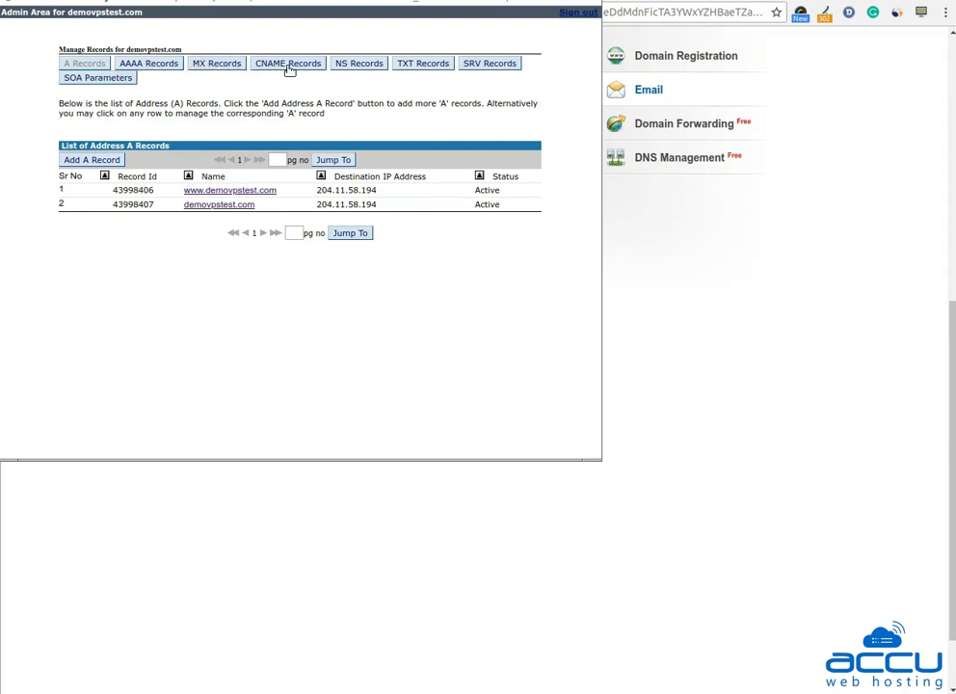
{"action": "mouse_move", "coordinate": [385, 65]}
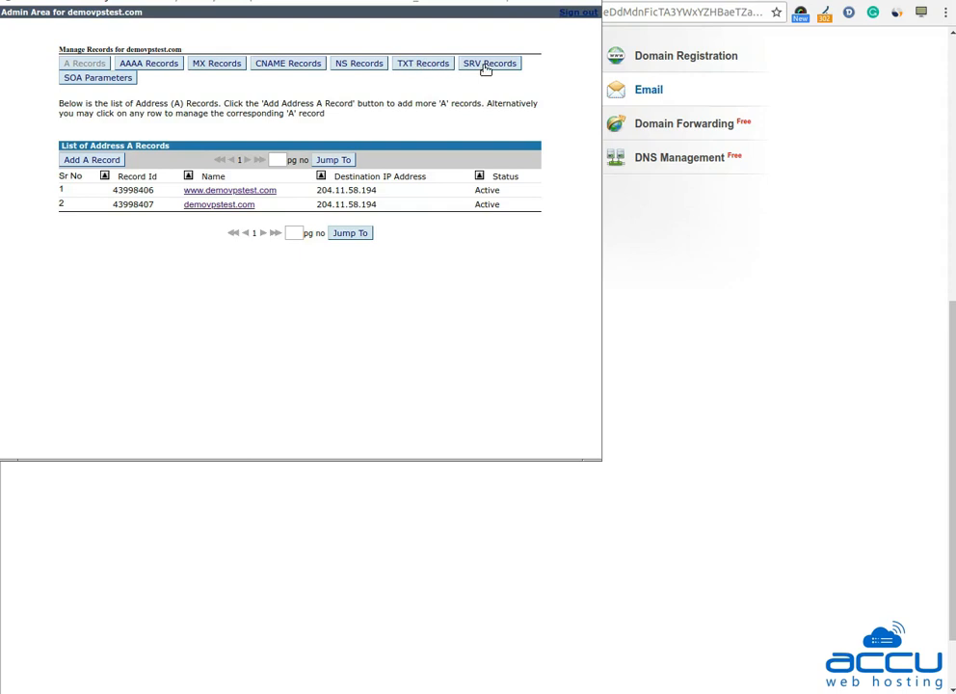
{"action": "mouse_move", "coordinate": [96, 77]}
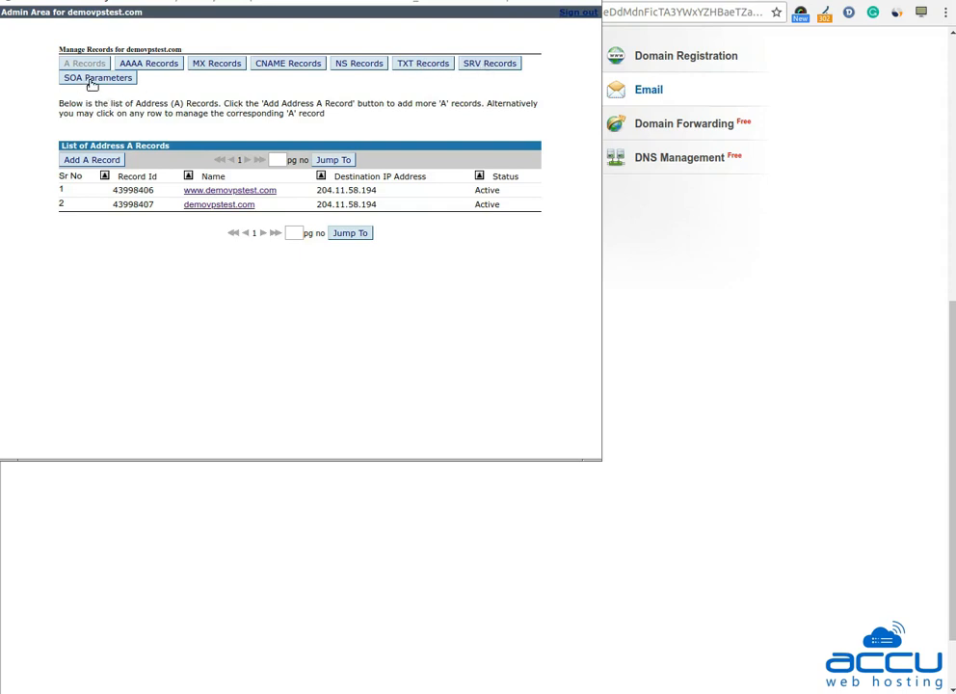
{"action": "mouse_move", "coordinate": [95, 88]}
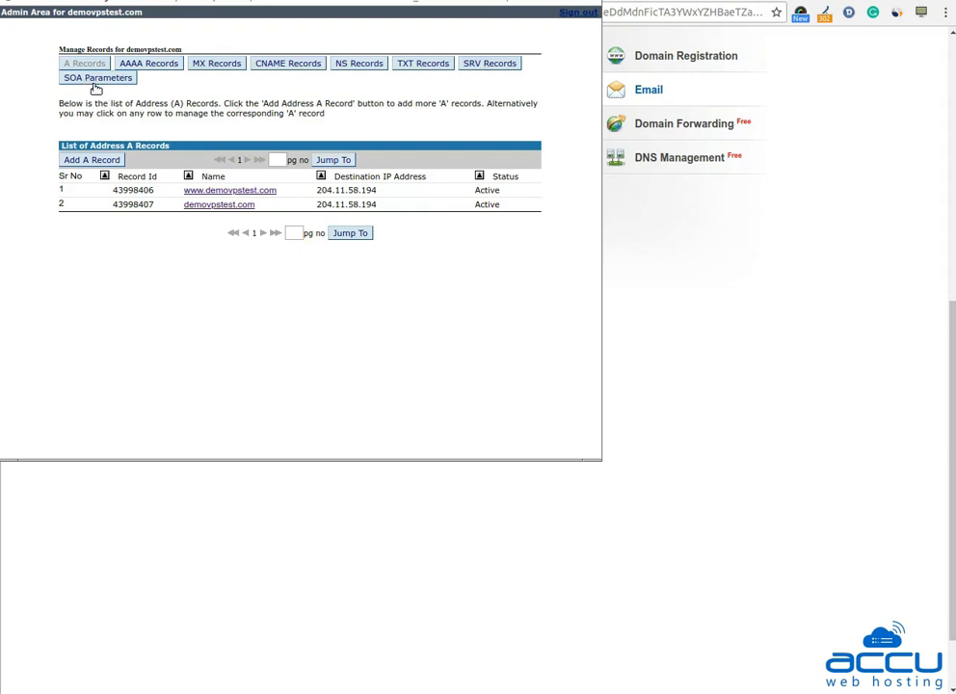
{"action": "mouse_move", "coordinate": [229, 112]}
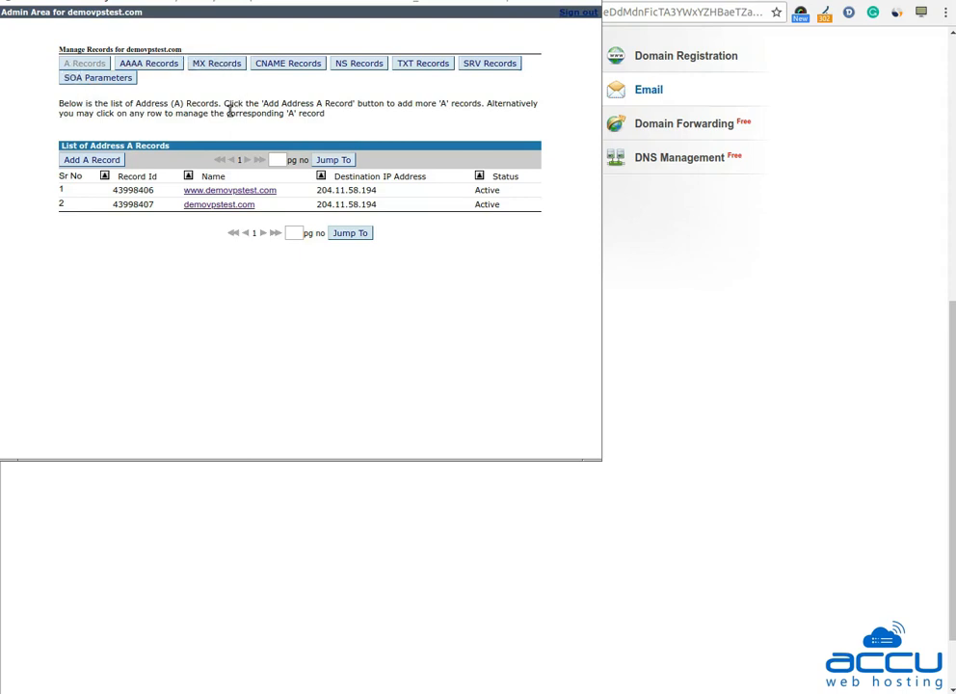
{"action": "mouse_move", "coordinate": [220, 123]}
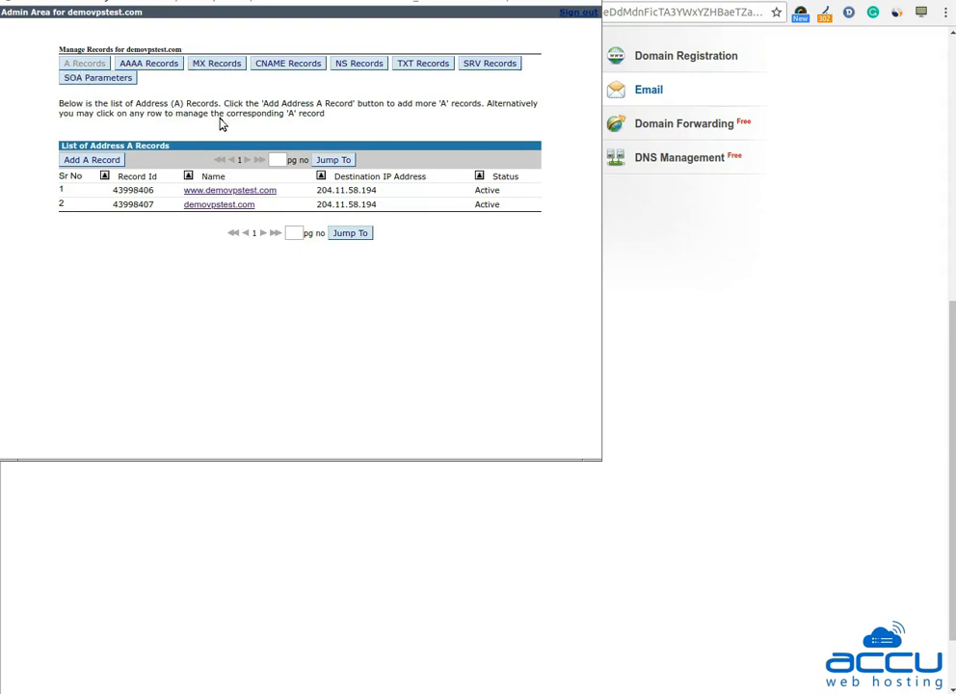